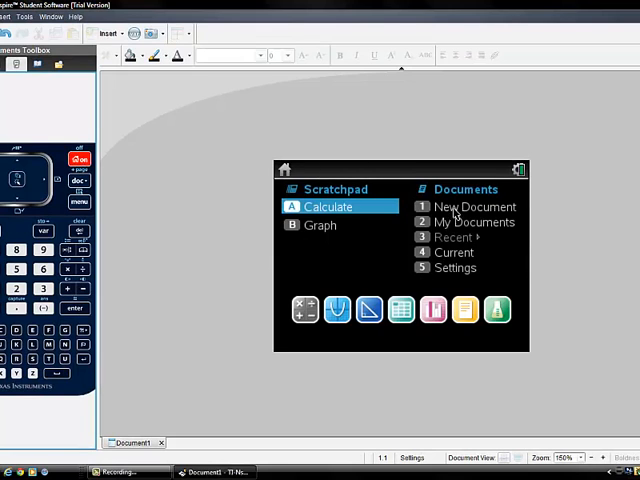
Step: Create a new blank TI-Nspire document from the home screen
{"action": "left_click", "coordinate": [475, 206]}
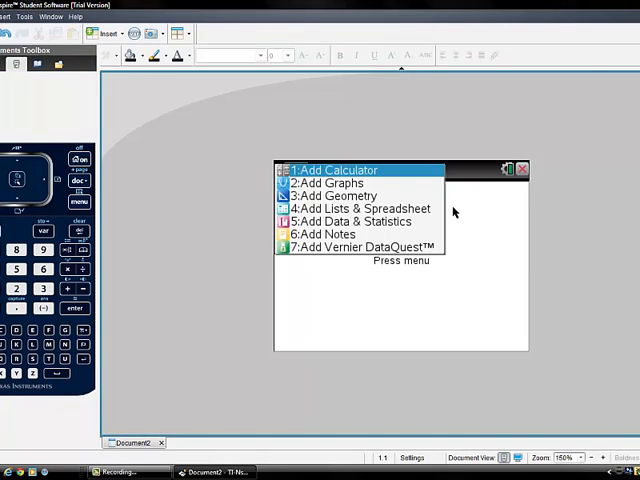
{"action": "mouse_move", "coordinate": [350, 195]}
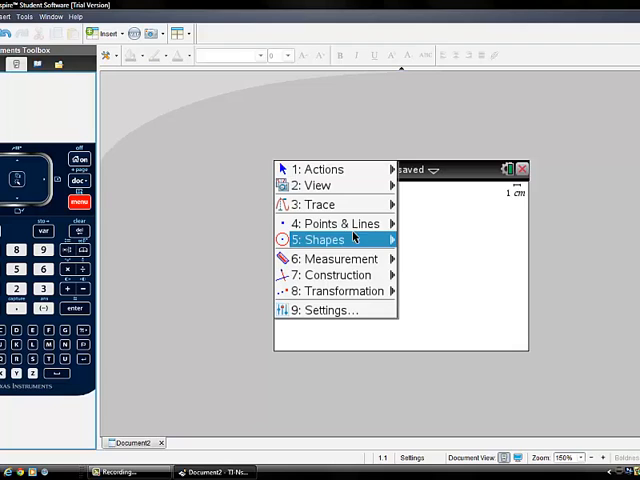
Step: Select the Triangle tool from the Shapes menu
{"action": "left_click", "coordinate": [322, 239]}
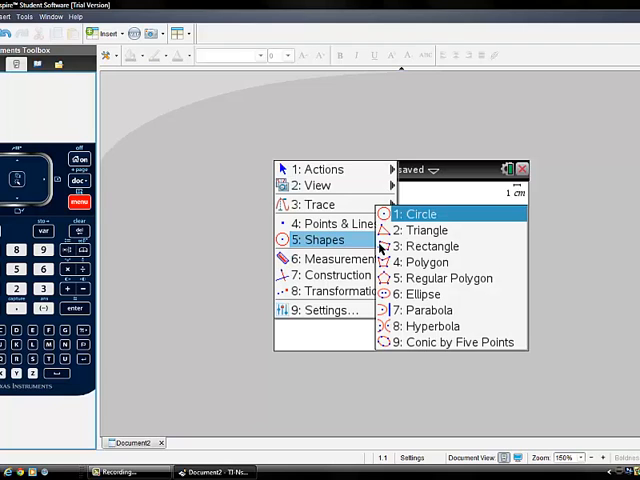
{"action": "mouse_move", "coordinate": [426, 229]}
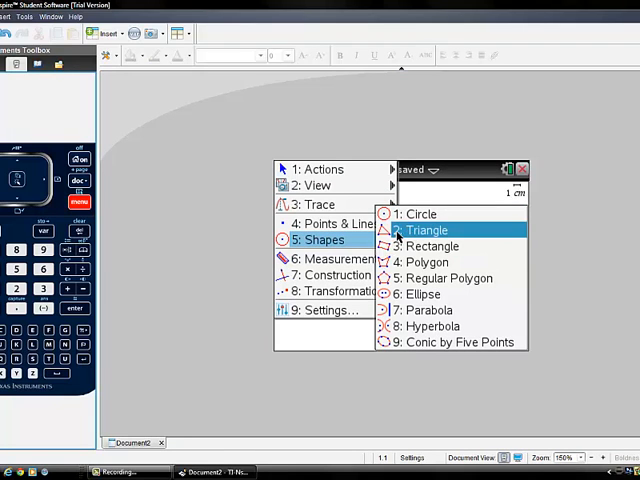
{"action": "left_click", "coordinate": [426, 230]}
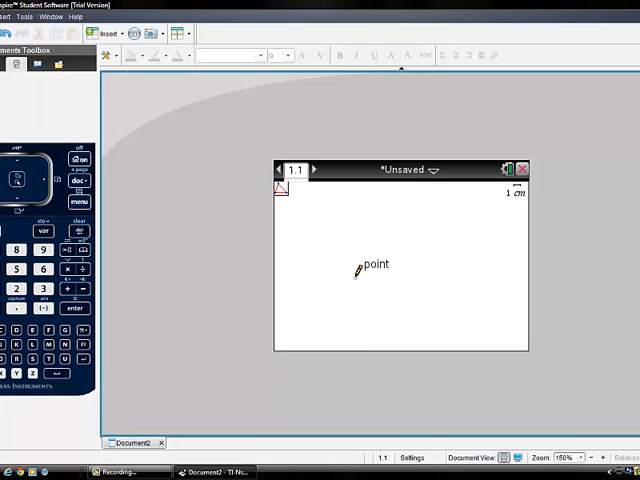
Step: Place the triangle's vertices on the Geometry page to complete the triangle
{"action": "left_click_drag", "start_coordinate": [357, 272], "coordinate": [418, 215]}
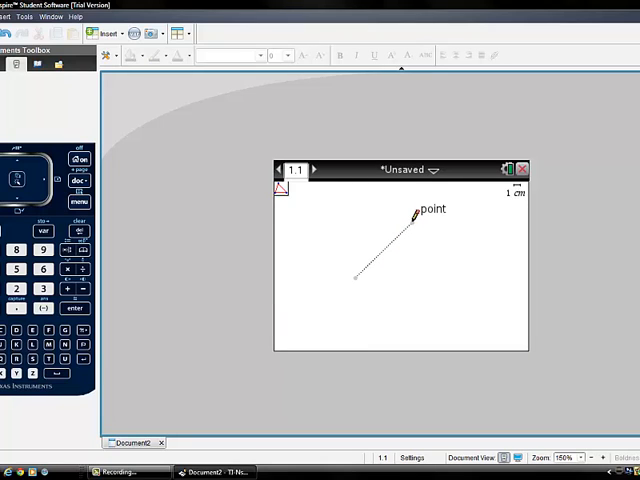
{"action": "left_click", "coordinate": [455, 300]}
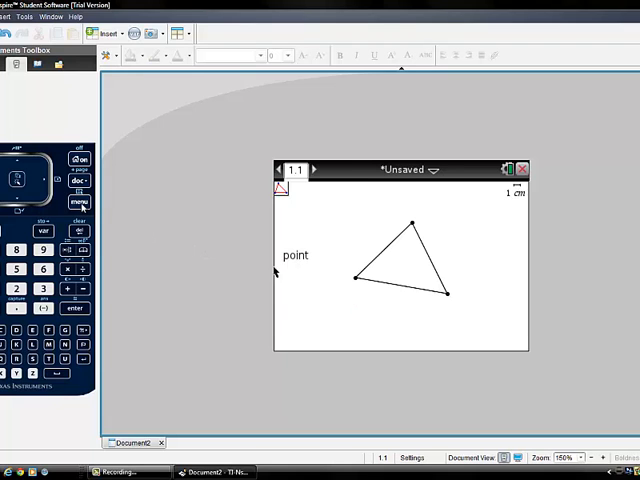
Step: Apply the Perpendicular Bisector construction tool to the triangle's three sides
{"action": "left_click", "coordinate": [75, 201]}
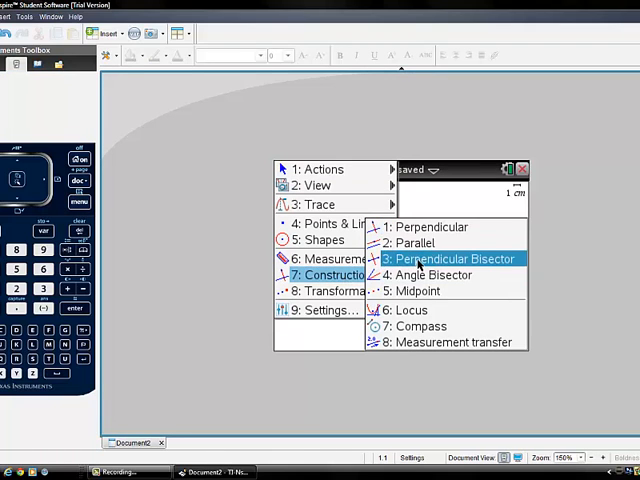
{"action": "left_click", "coordinate": [453, 259]}
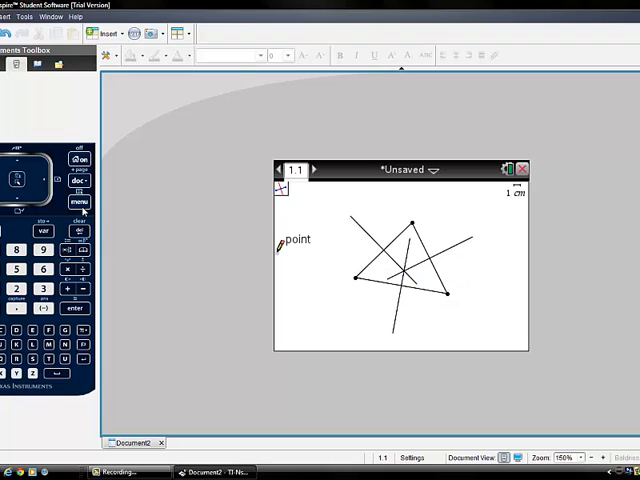
Step: Select the Intersection Point(s) tool under Points & Lines
{"action": "left_click", "coordinate": [79, 200]}
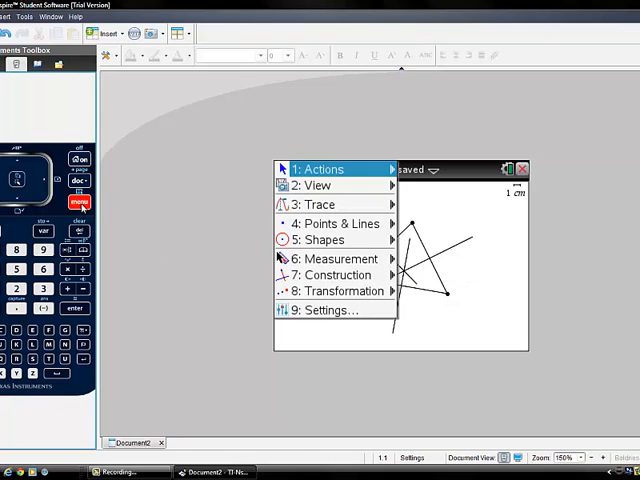
{"action": "left_click", "coordinate": [338, 223]}
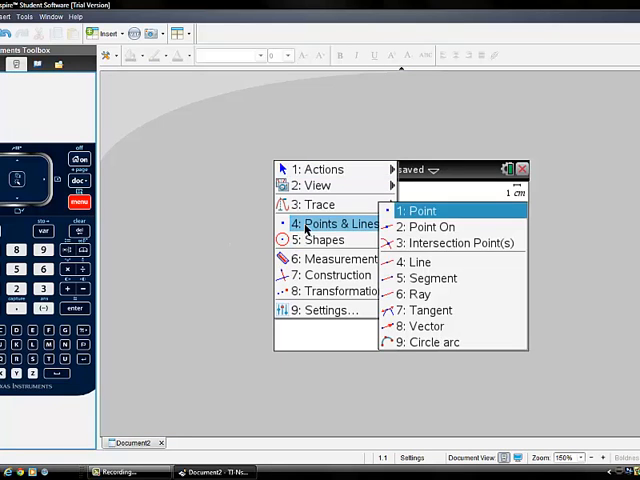
{"action": "mouse_move", "coordinate": [452, 243]}
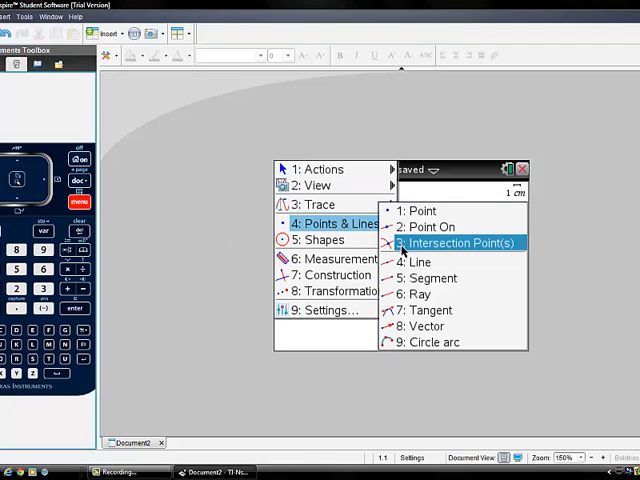
{"action": "left_click", "coordinate": [460, 243]}
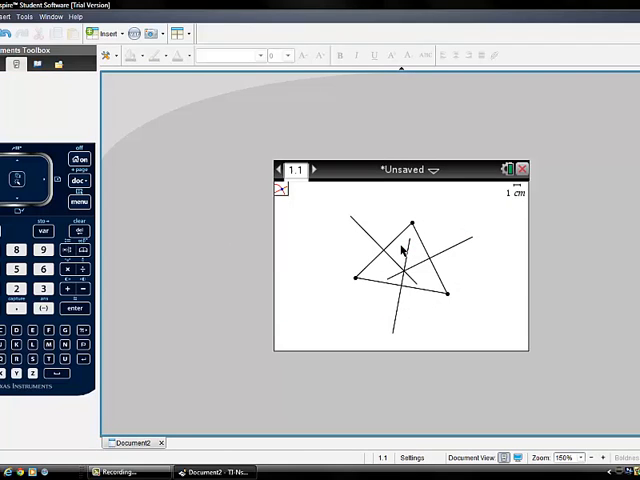